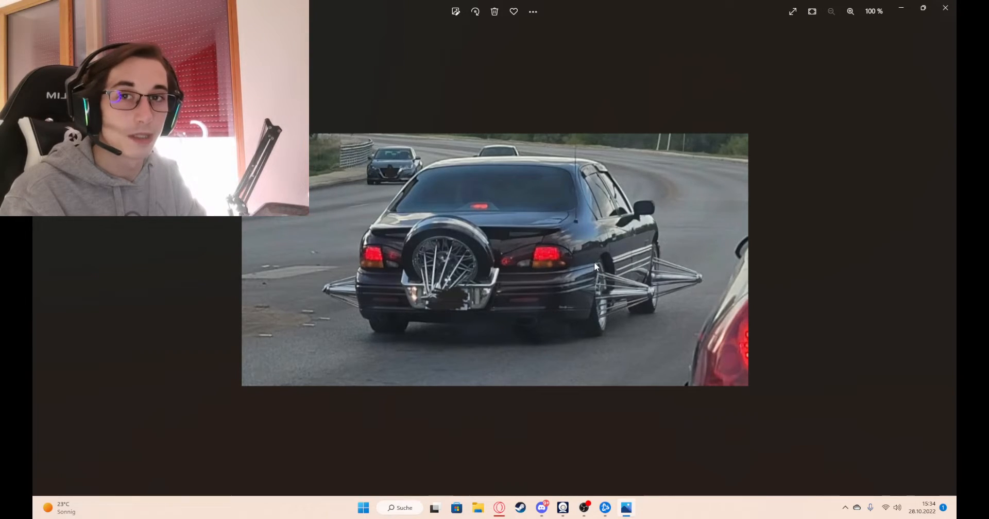
pyautogui.moveTo(851, 171)
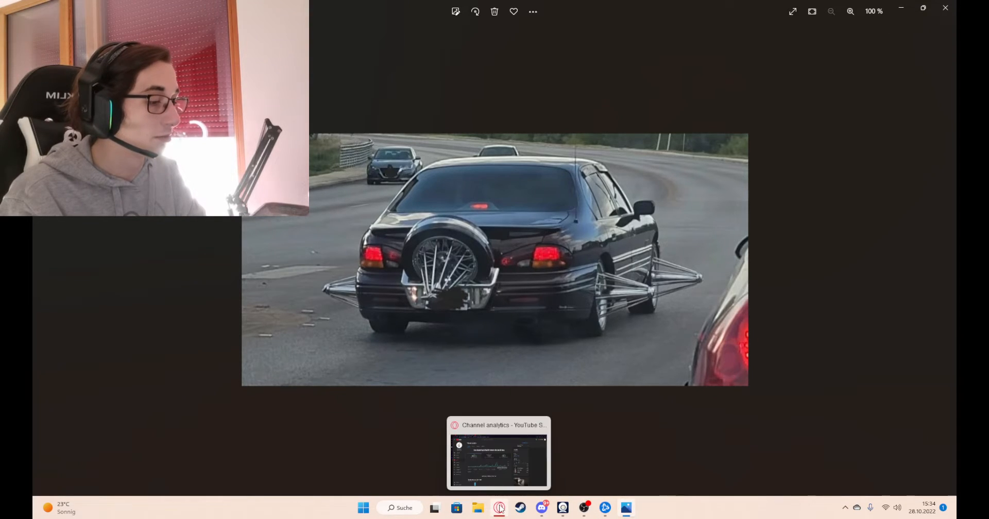
pyautogui.moveTo(583, 509)
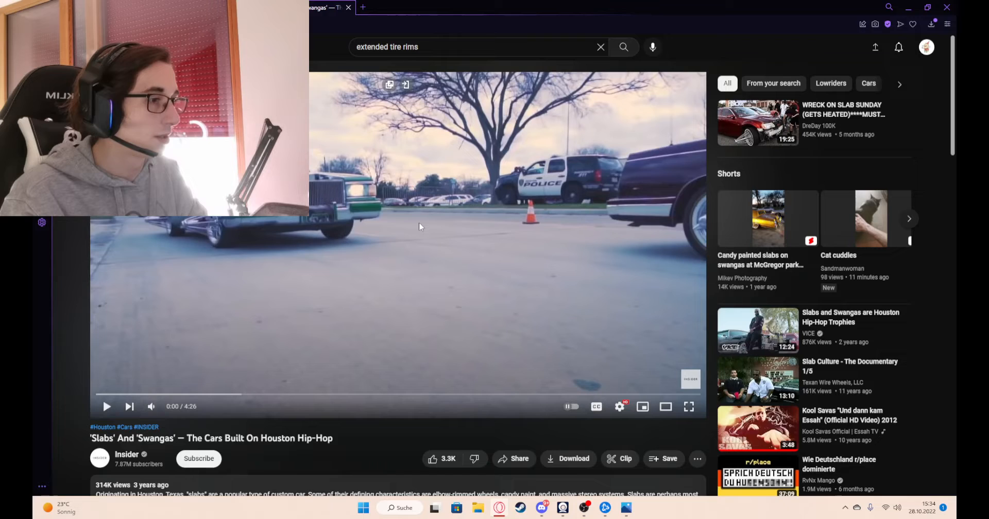
# Play the Slabs and Swangas video full screen for a while, then return to the normal player view.
pyautogui.click(665, 406)
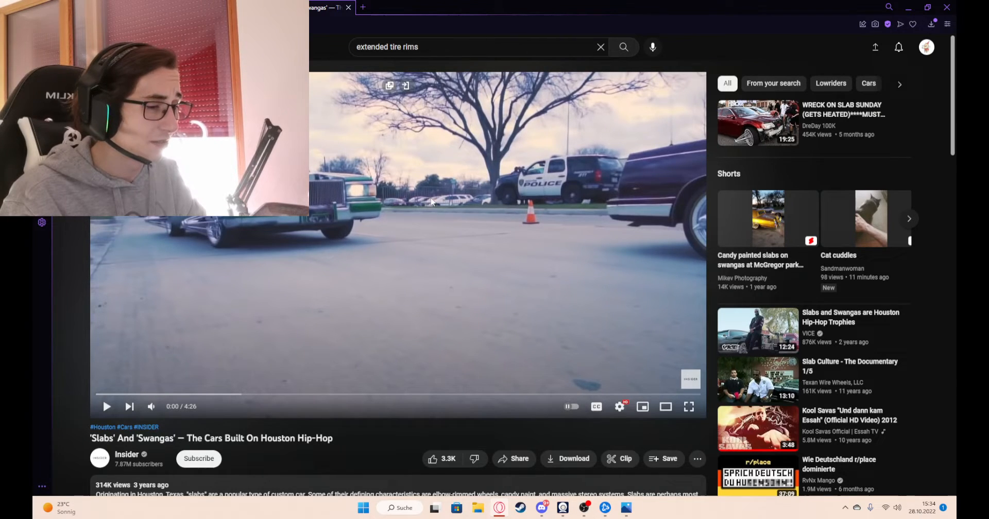
pyautogui.click(690, 406)
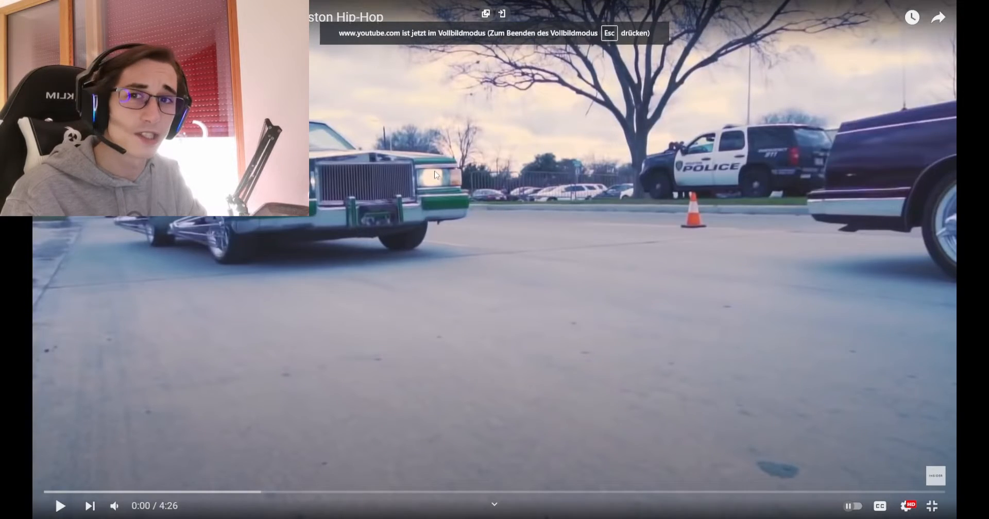
pyautogui.click(60, 506)
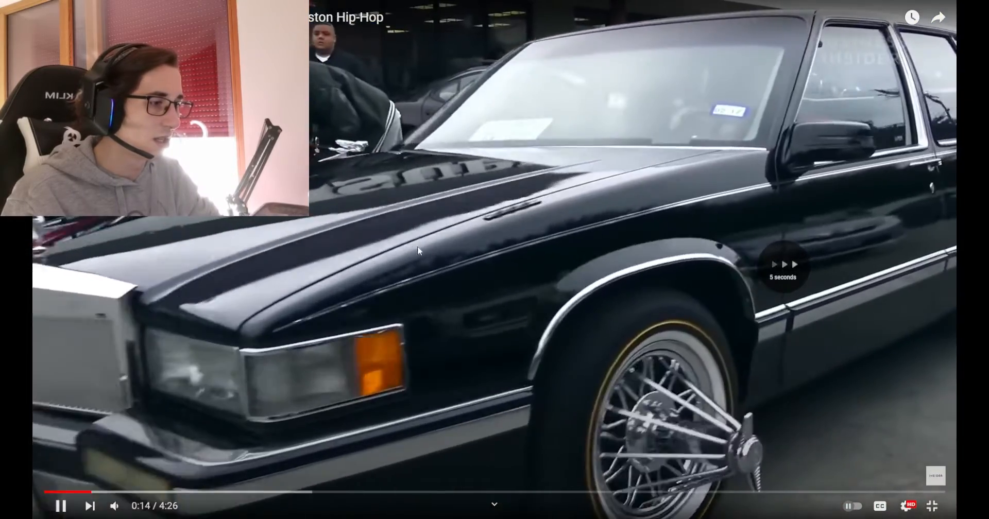
pyautogui.doubleClick(782, 253)
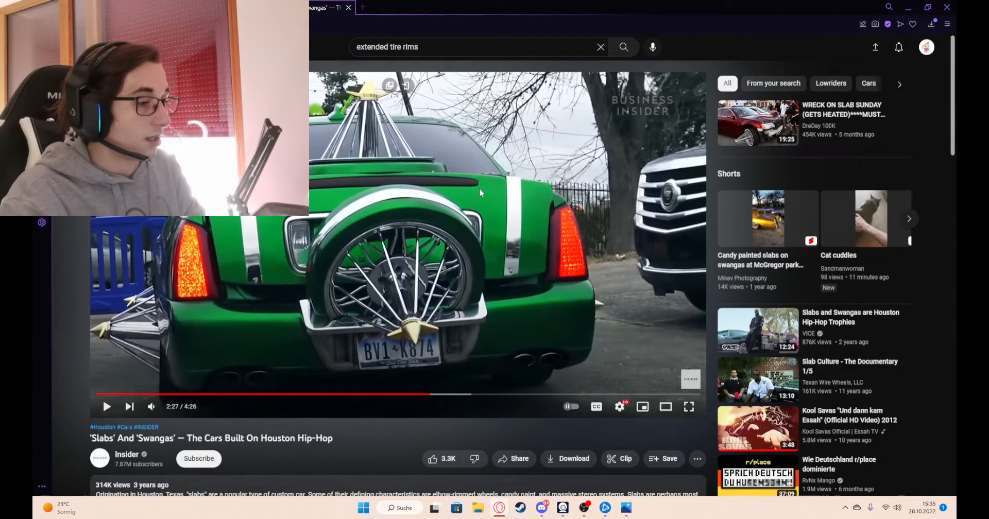
# Jump the video ahead along the progress bar to about 4:05 of 4:26, leaving it paused.
pyautogui.click(473, 395)
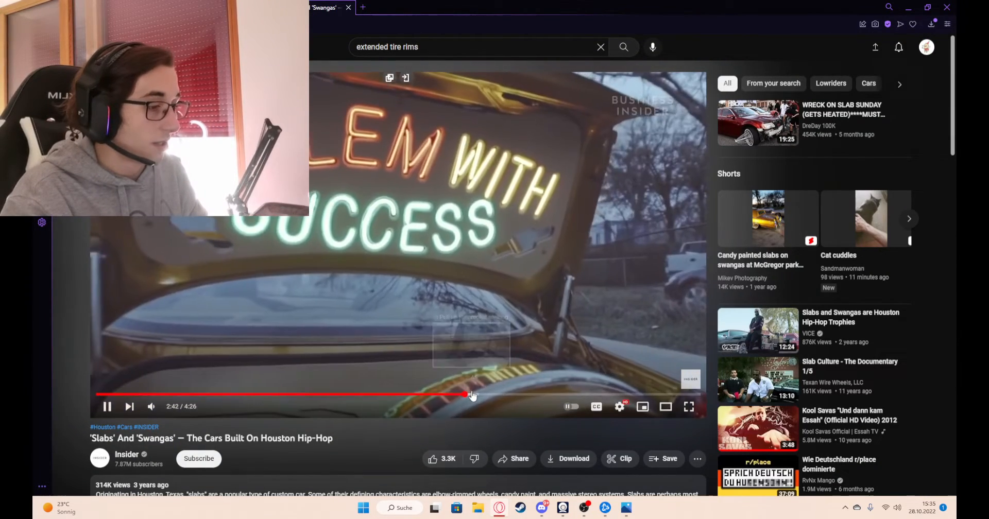
pyautogui.click(536, 396)
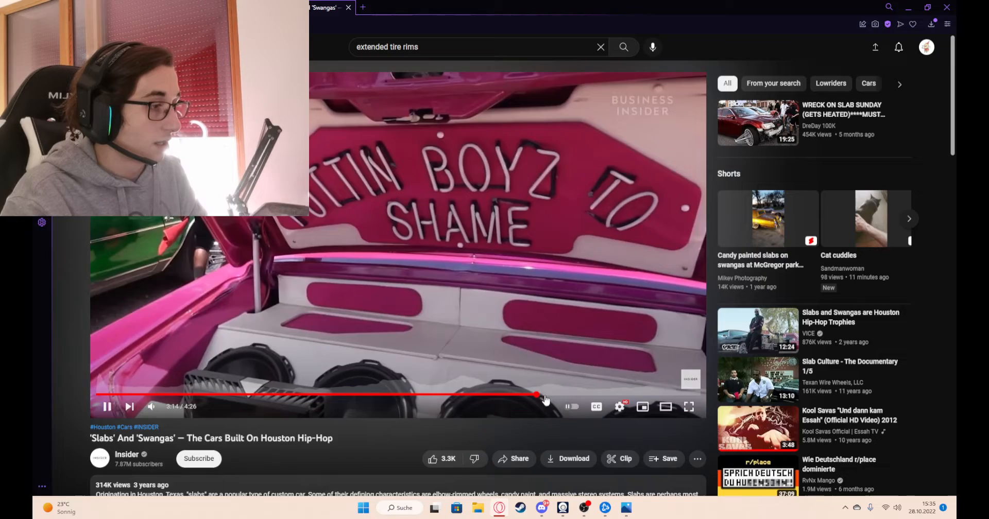
pyautogui.click(537, 395)
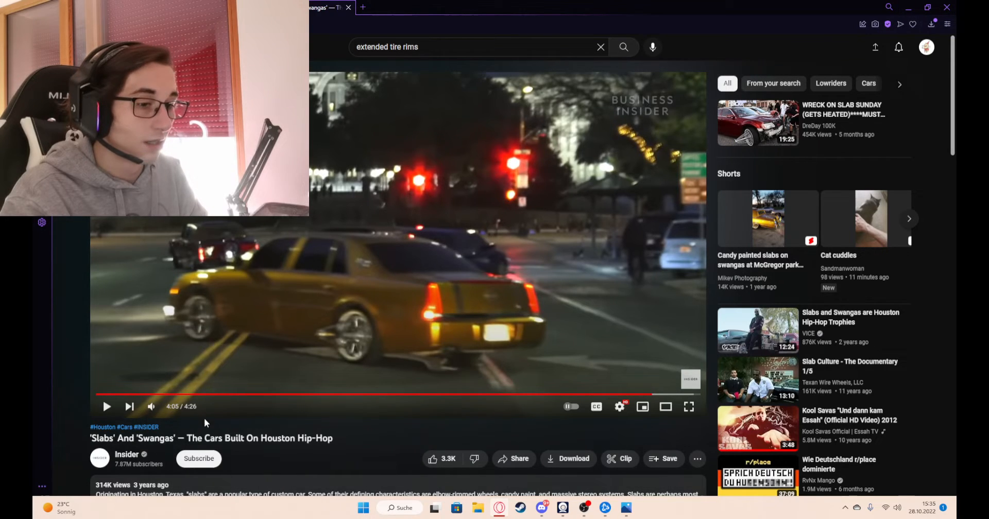
pyautogui.moveTo(133, 490)
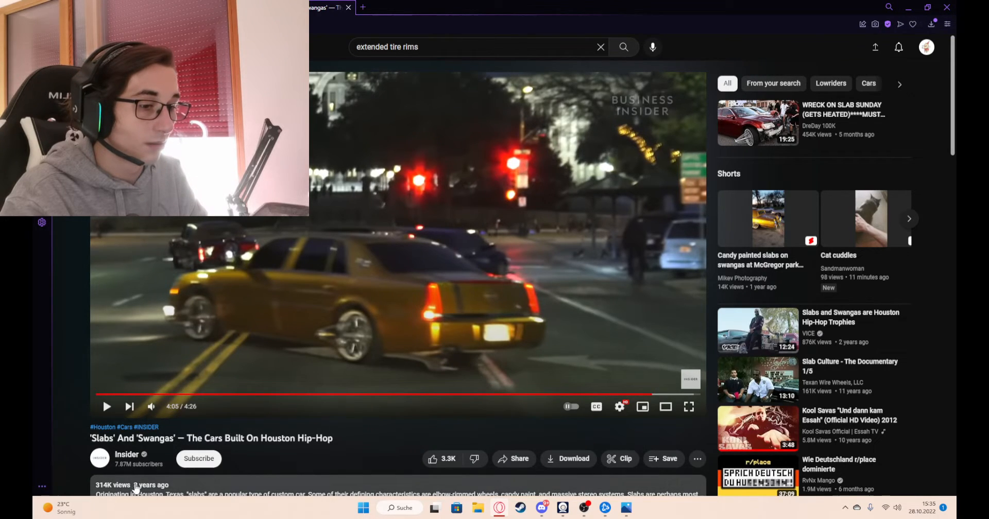
pyautogui.moveTo(394, 288)
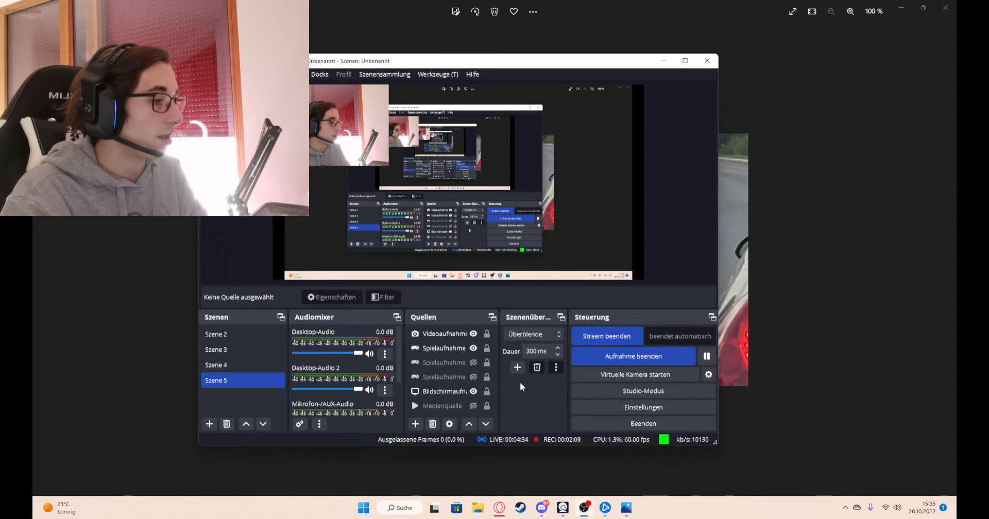
# Select the Bildschirmaufnahme screen capture source in OBS Studio's Szene 5 sources list.
pyautogui.click(445, 391)
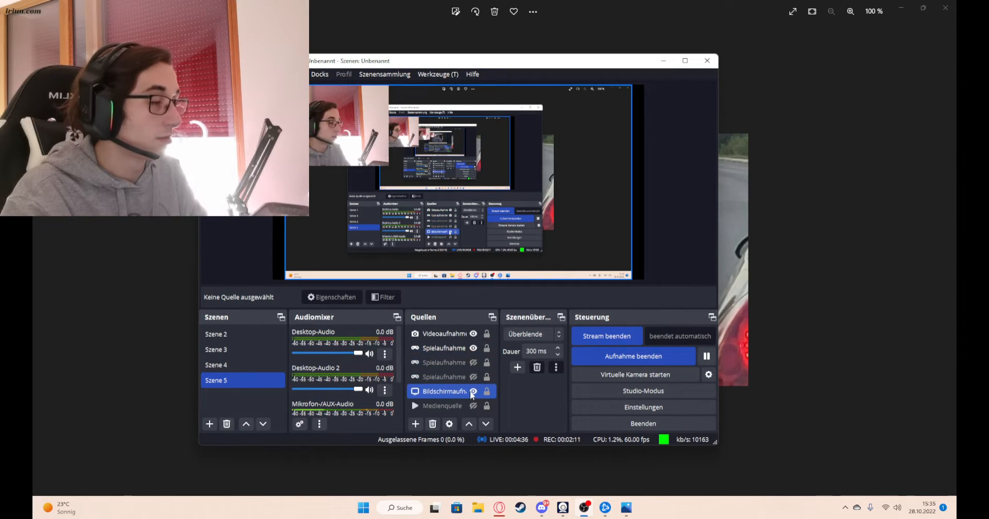